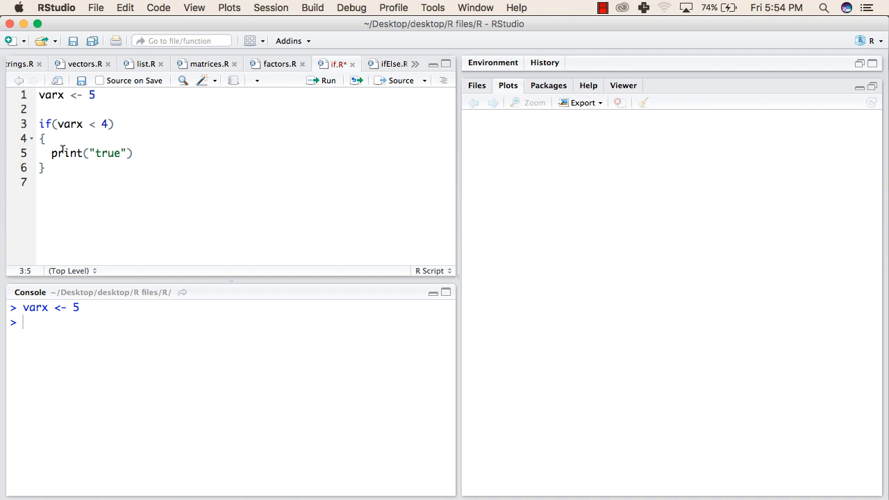
Run the if(varx < 4) block on lines 3–6, printing nothing since varx is 5
drag(42, 138, 133, 153)
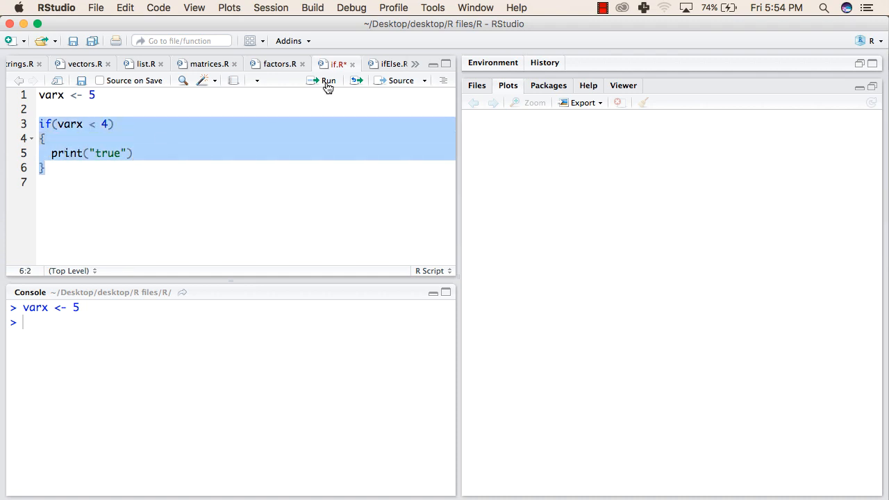
click(328, 80)
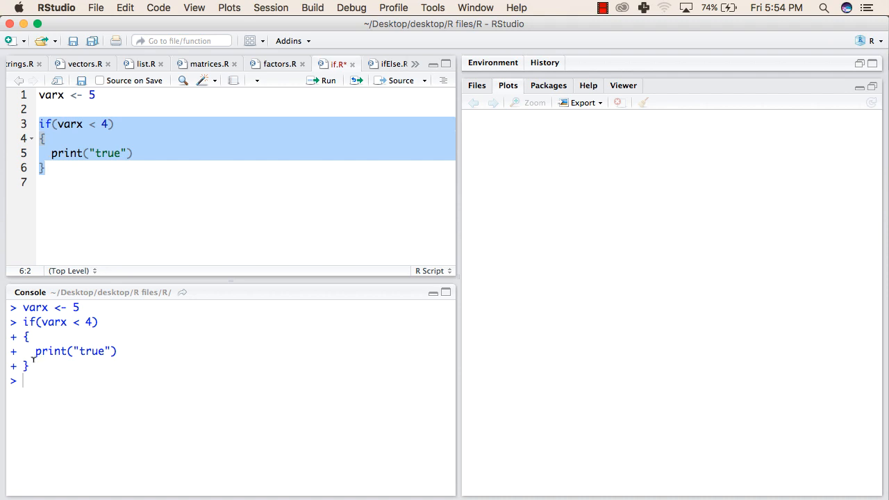
click(109, 153)
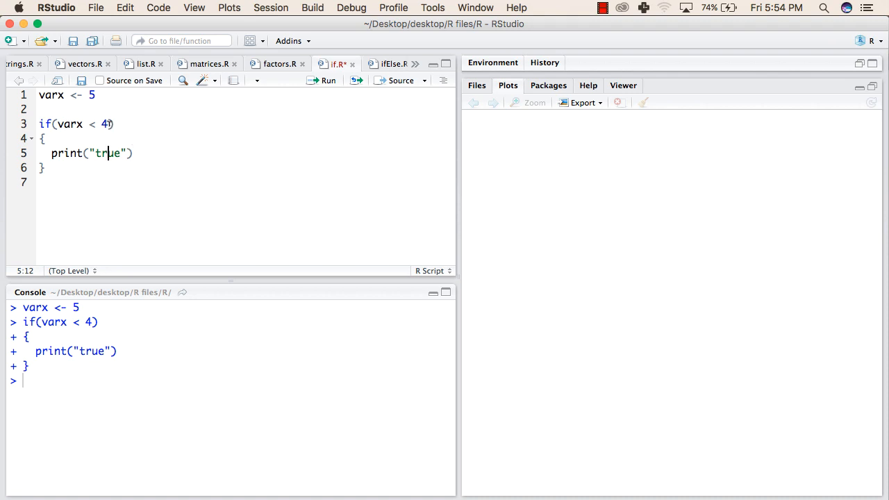
Change the condition to varx < 7 and rerun the block, printing [1] "true"
click(108, 123)
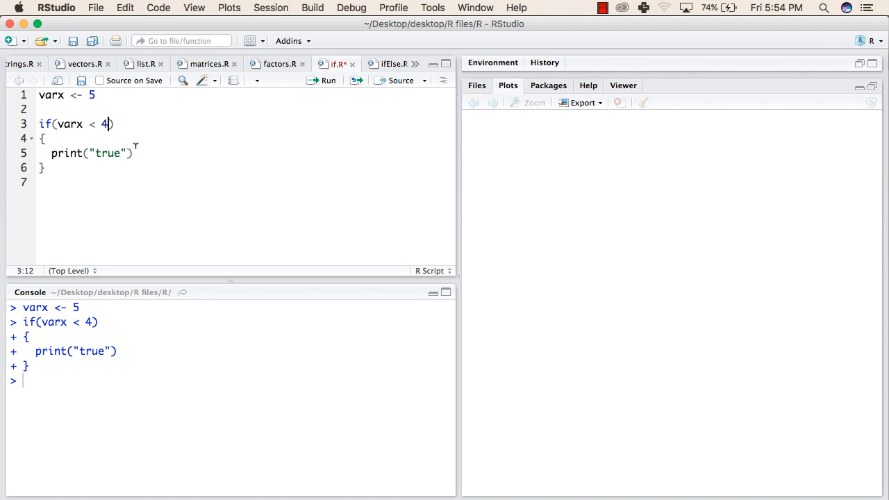
key(Backspace)
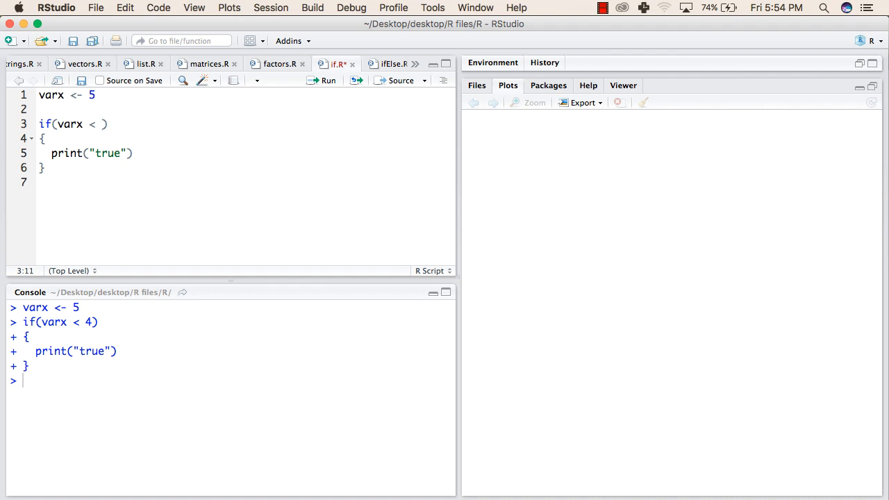
text(7)
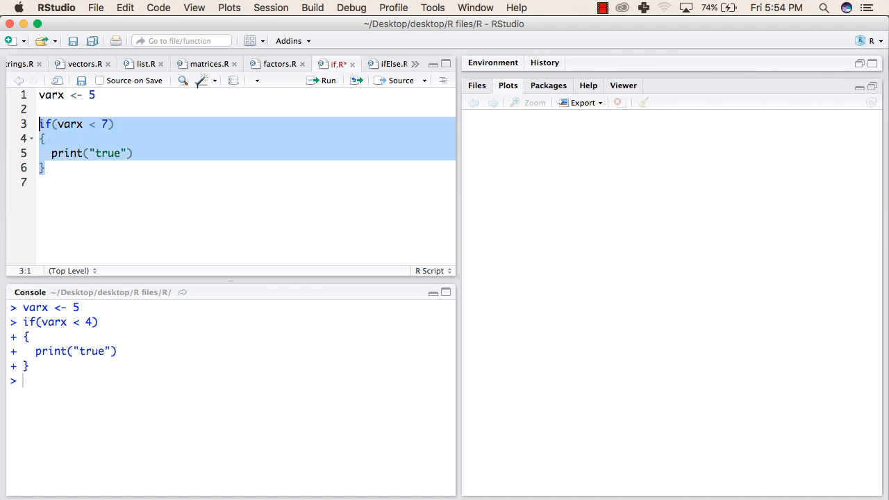
click(328, 80)
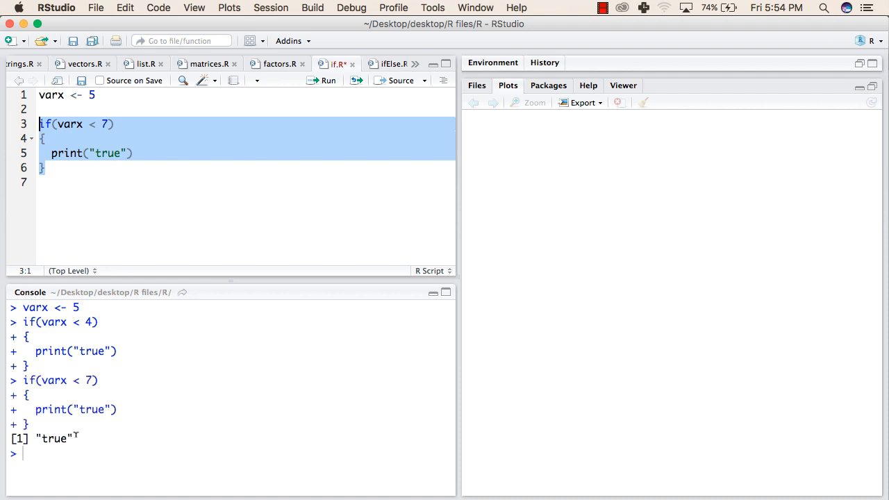